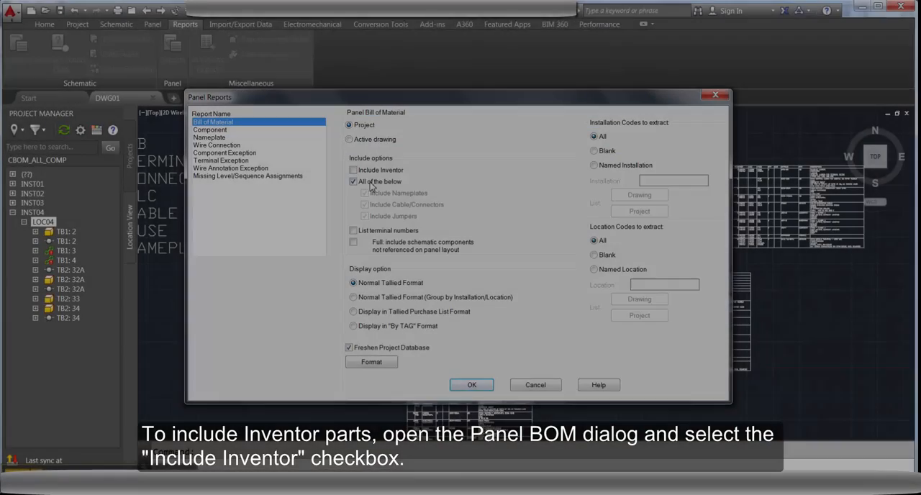
Run the Panel Bill of Material report with Include Inventor parts enabled
left_click(354, 170)
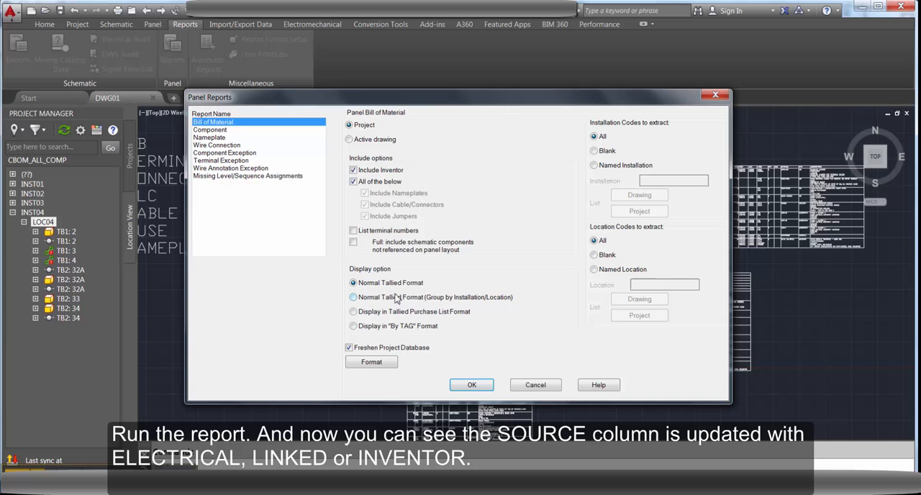
left_click(472, 383)
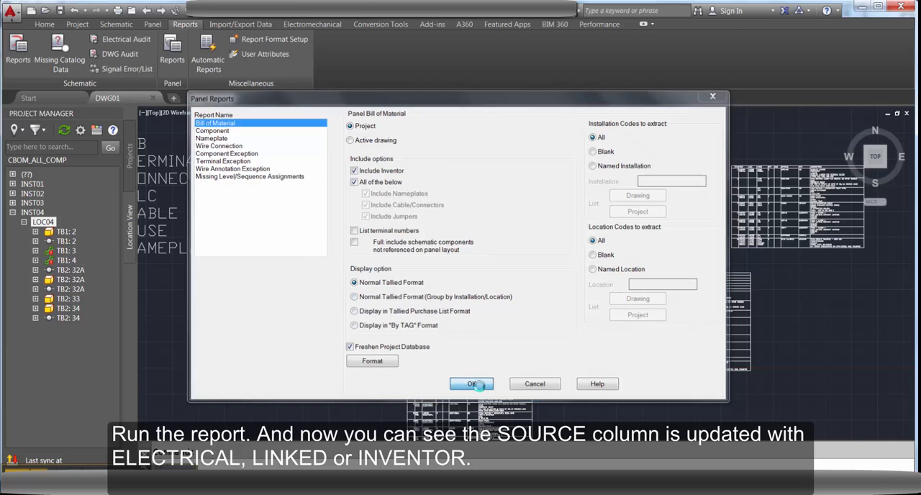
left_click(472, 383)
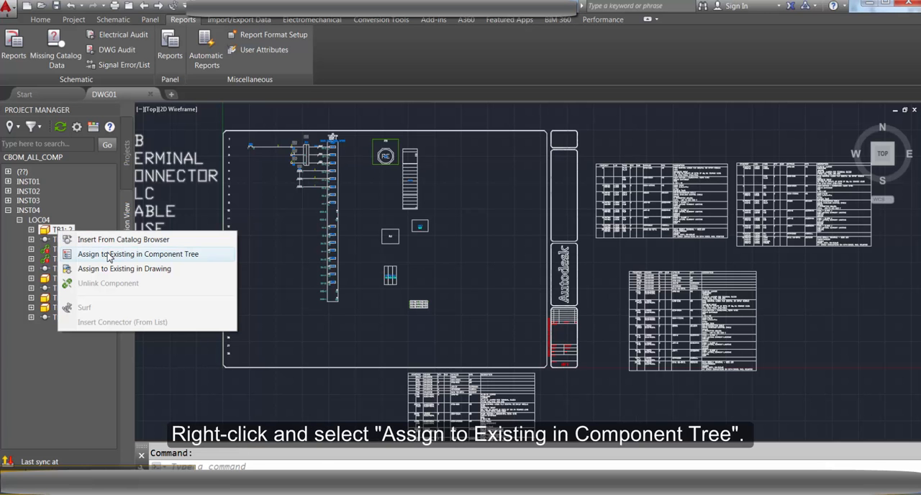
Assign terminal TB1:3 to its existing component in the component tree
left_click(138, 254)
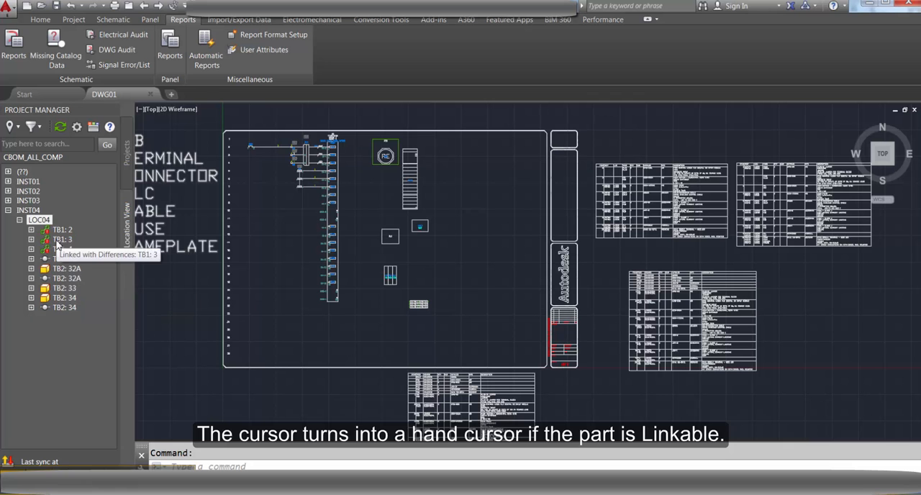
Show the context menu with Unlink Component for the linked terminal TB1:3
right_click(61, 229)
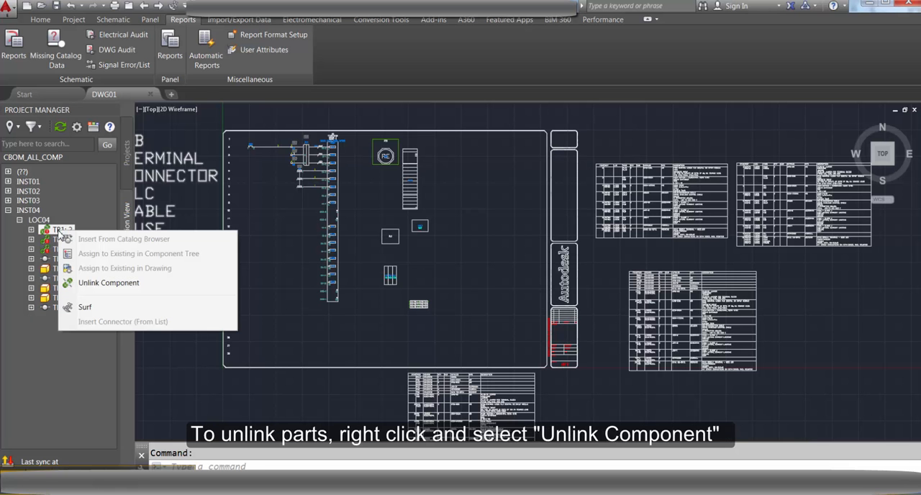
mouse_move(89, 282)
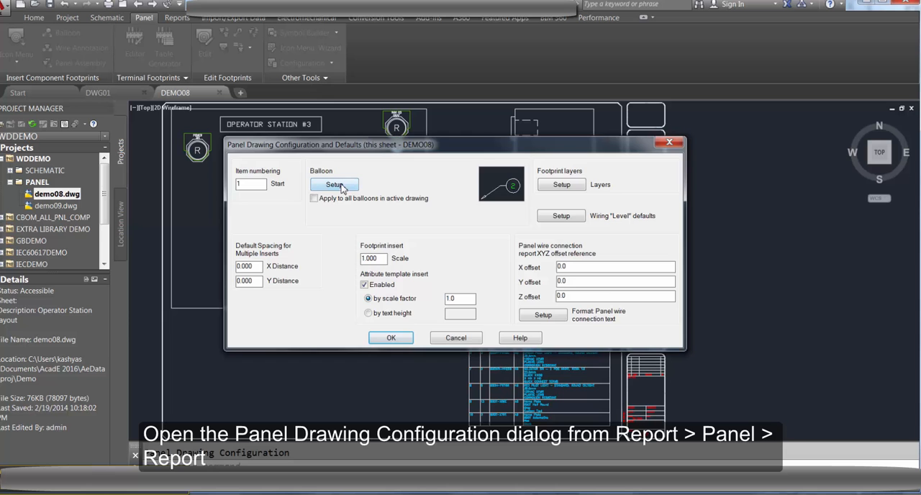
Set the balloon type to Polygon in Balloon Setup and apply it to all balloons in the drawing
left_click(334, 184)
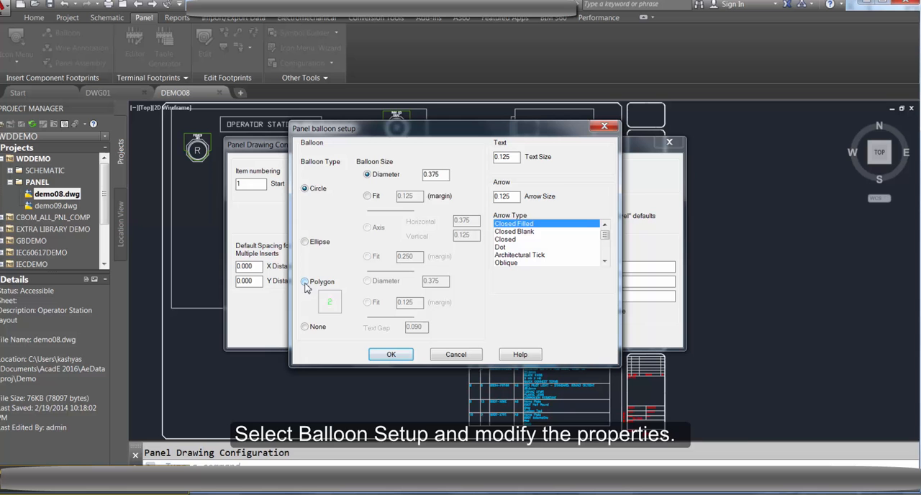
left_click(306, 283)
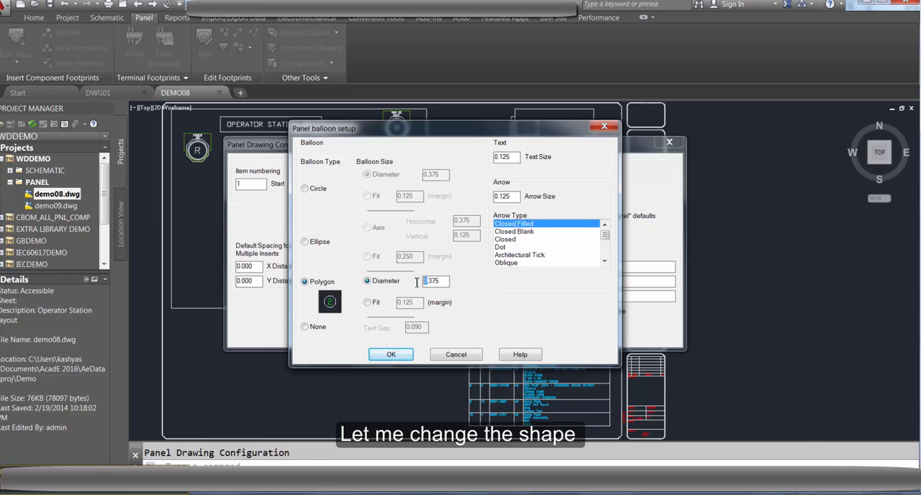
left_click(391, 354)
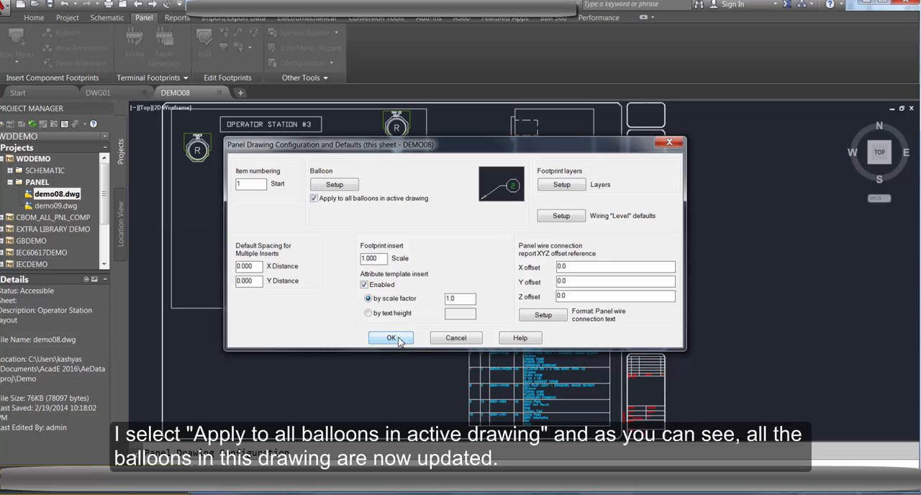
left_click(391, 337)
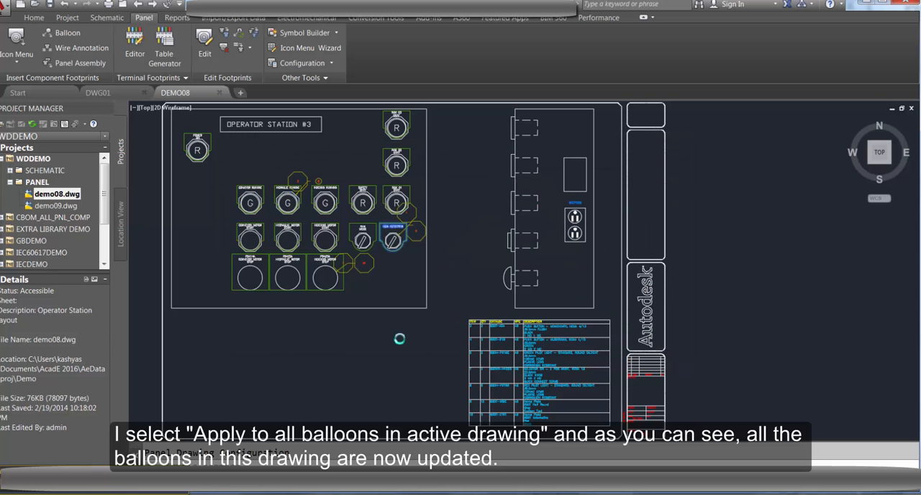